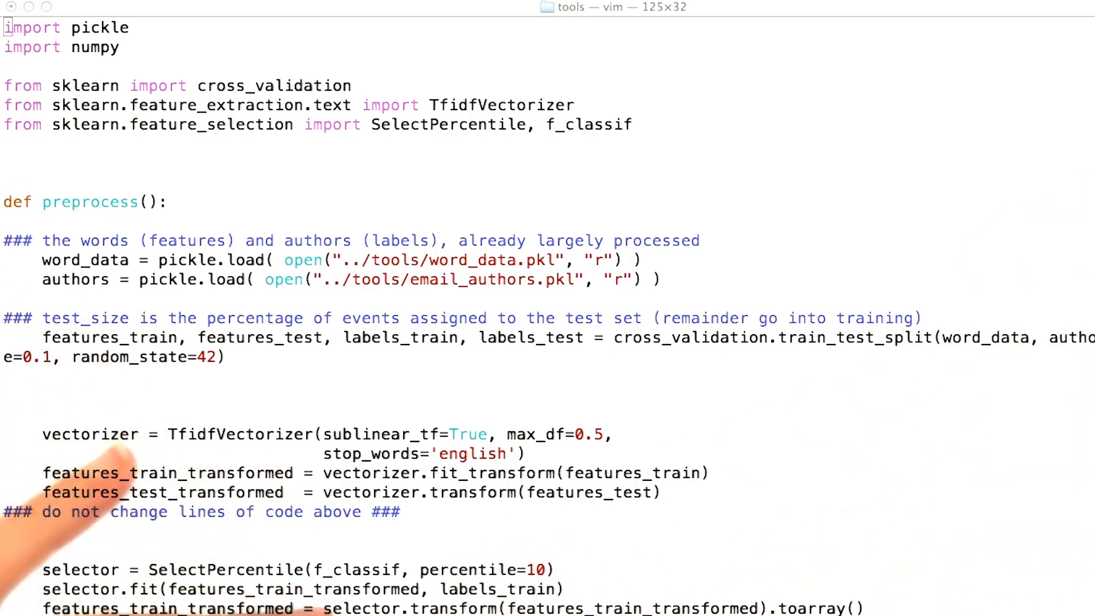
{"action": "mouse_move", "coordinate": [664, 573]}
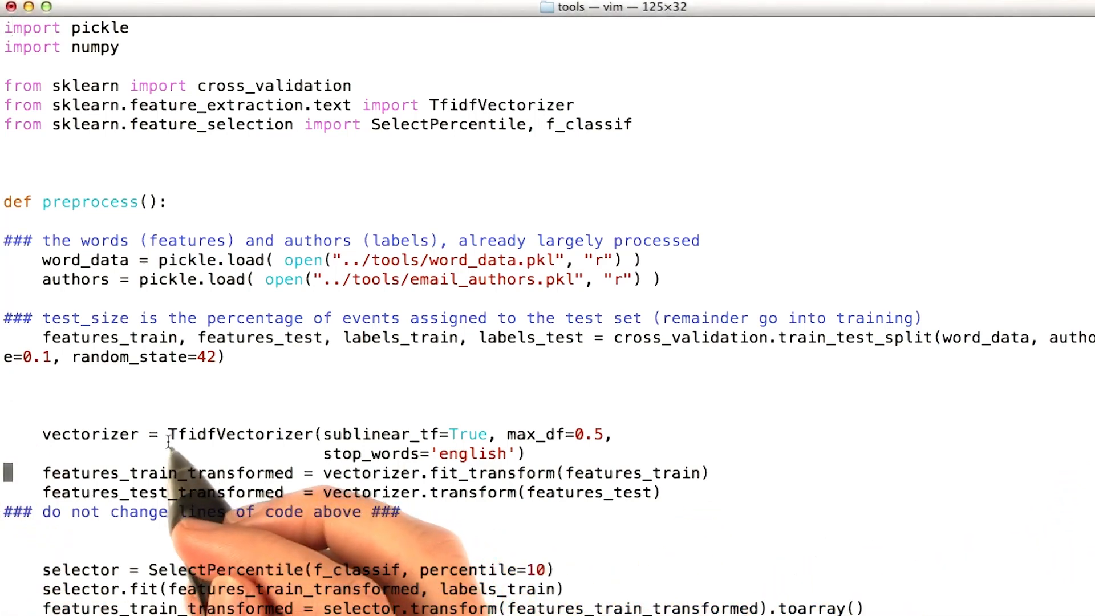
Step: Highlight the TfidfVectorizer call and move down to the SelectPercentile feature-selection lines
{"action": "double_click", "coordinate": [237, 433]}
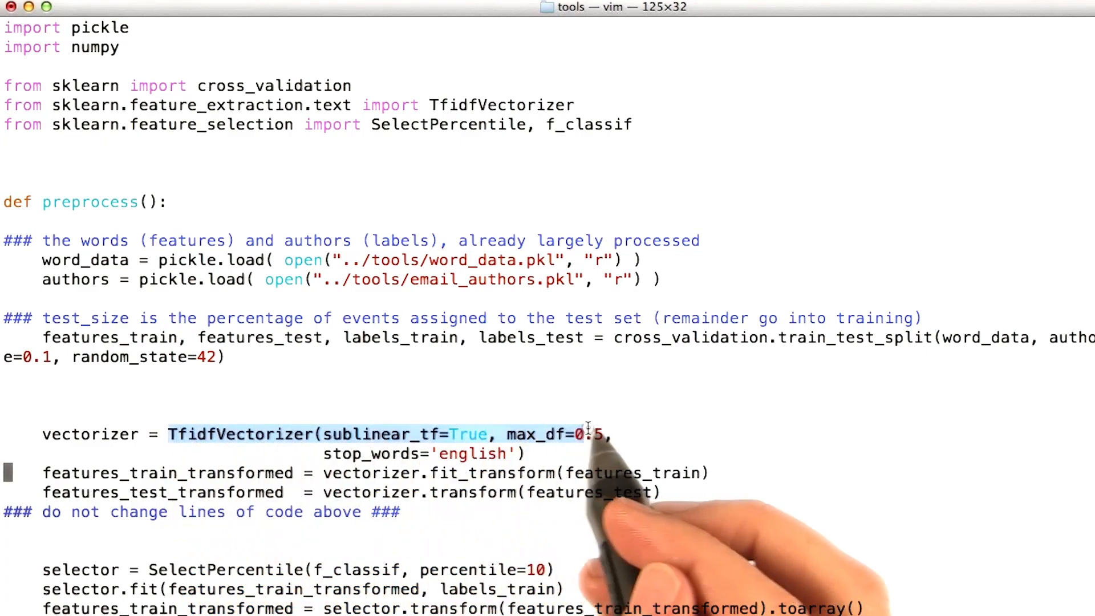
{"action": "scroll", "scroll_direction": "down", "scroll_amount": 3}
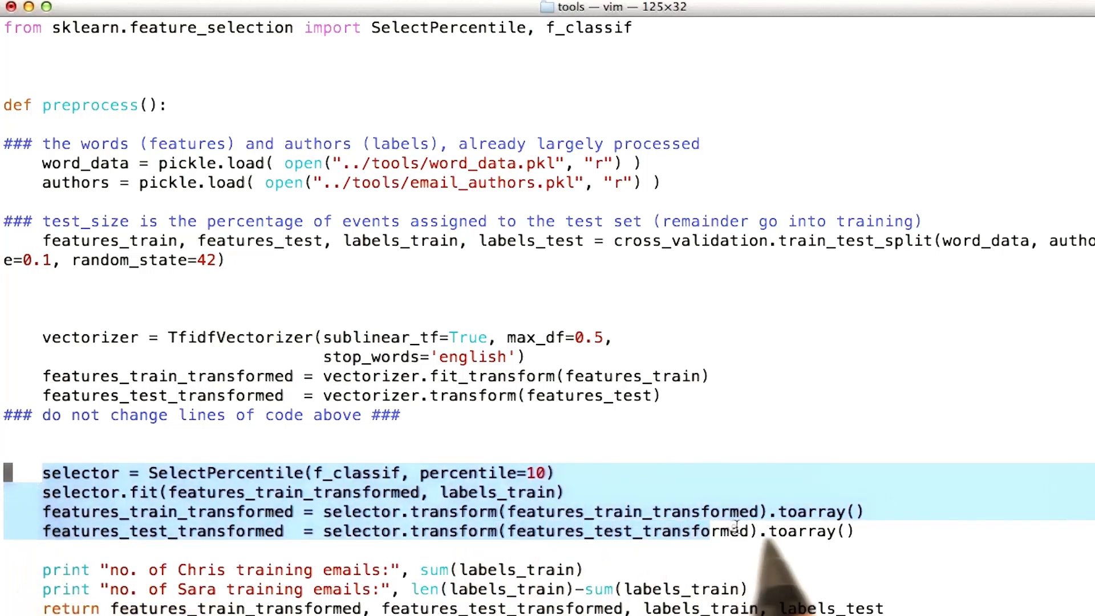
{"action": "mouse_move", "coordinate": [1000, 496]}
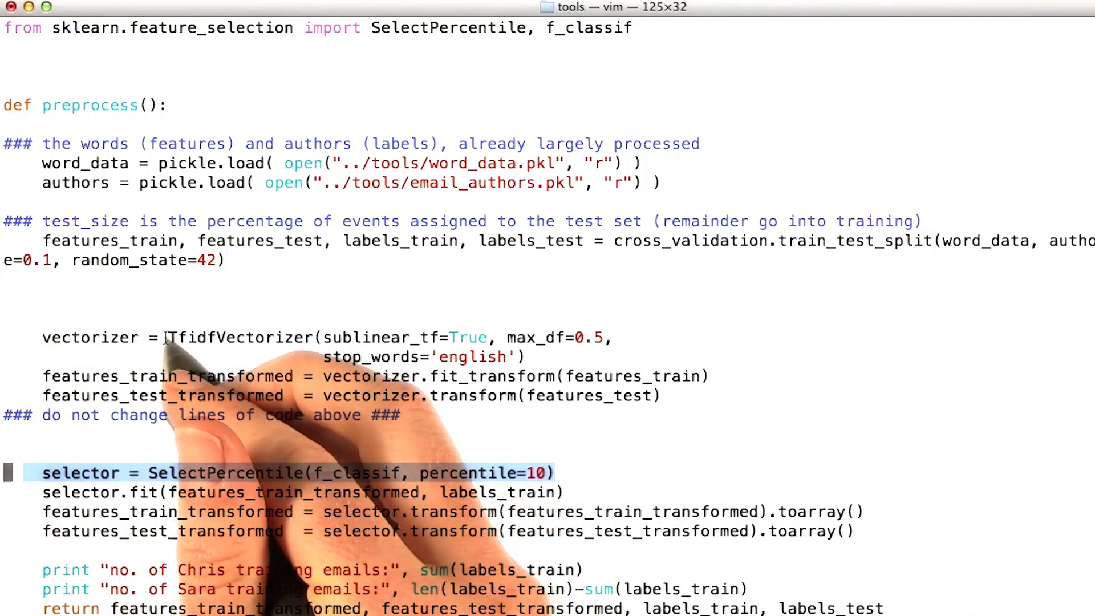
Step: Highlight the word TfidfVectorizer in the vectorizer assignment line
{"action": "double_click", "coordinate": [239, 338]}
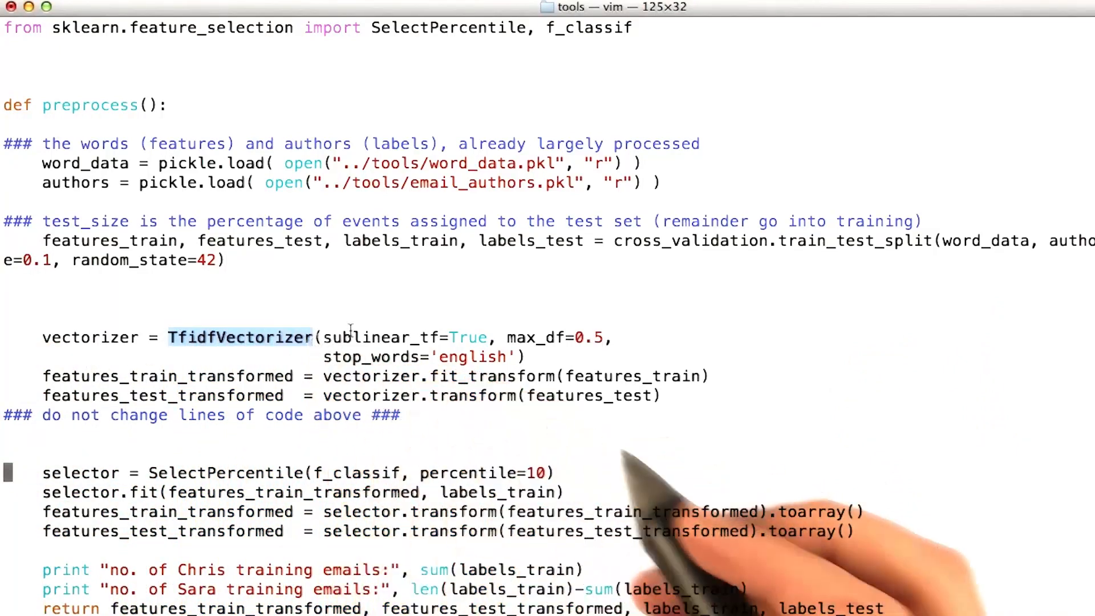